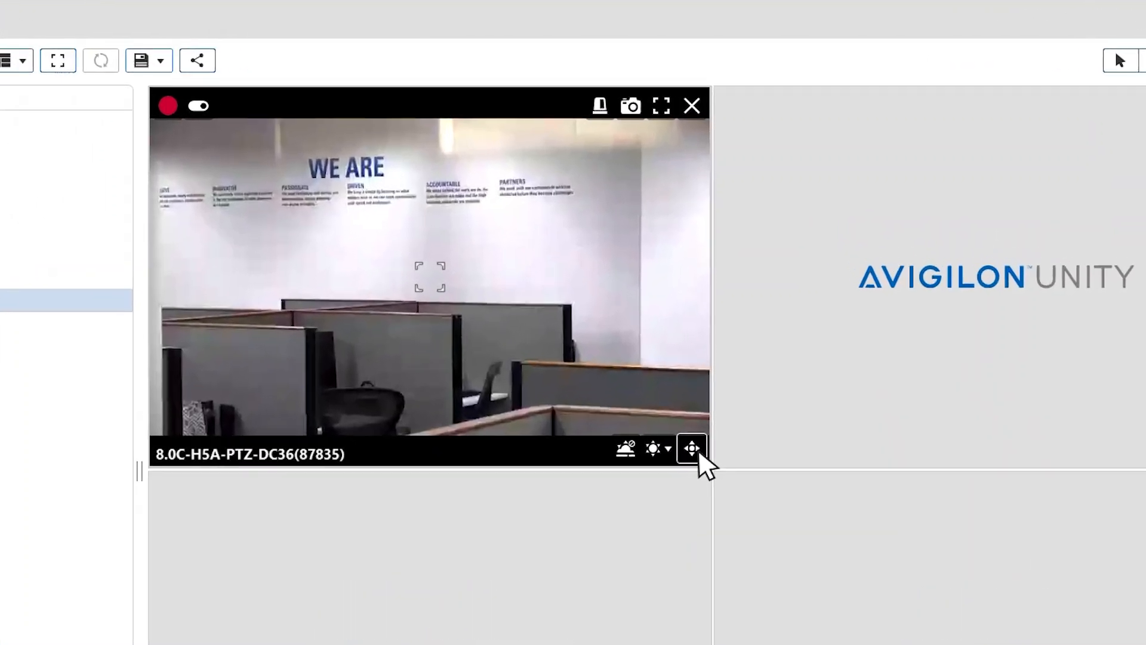
- Save the current PTZ camera position as preset 'Left Test' in slot 2
left_click(690, 447)
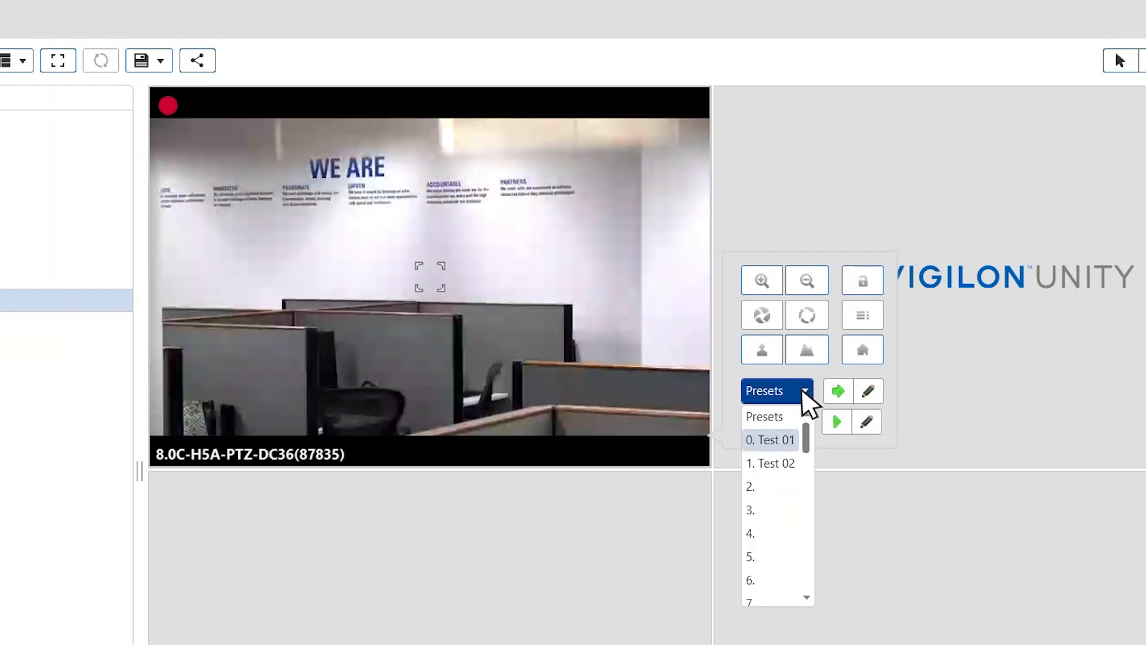
mouse_move(812, 500)
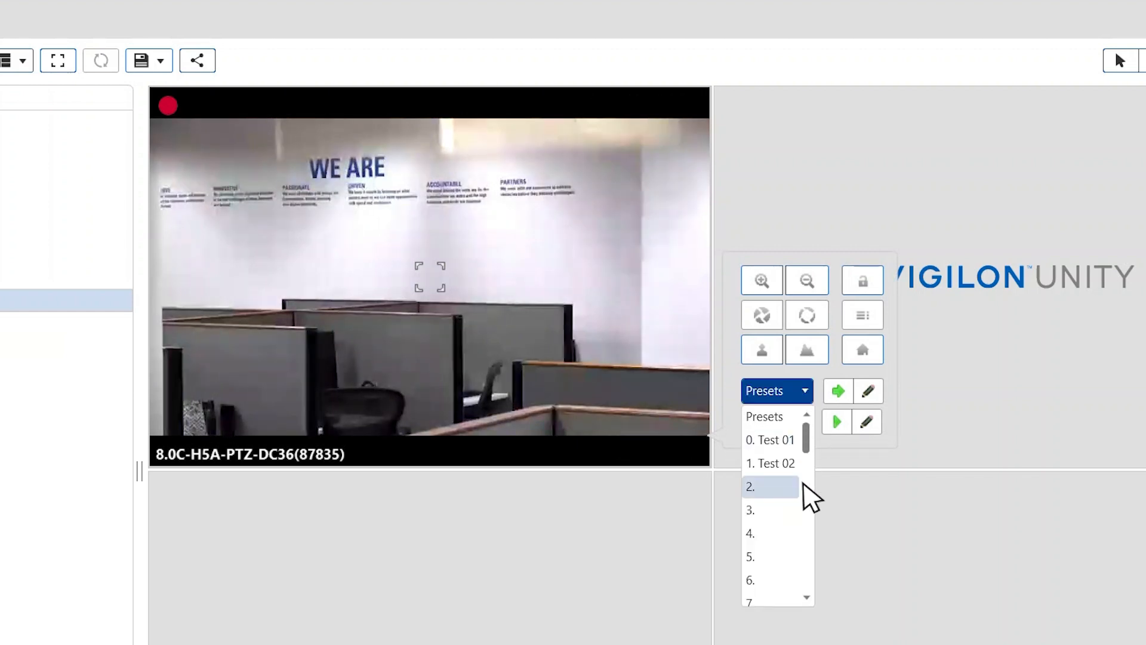
left_click(768, 487)
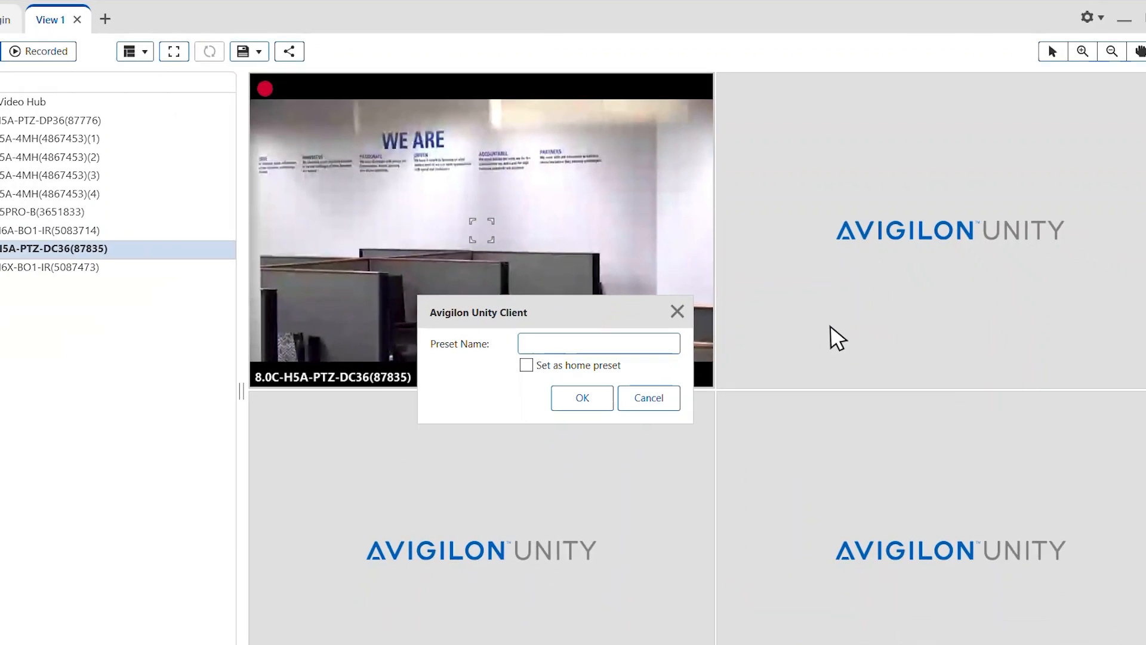
type("Left Test")
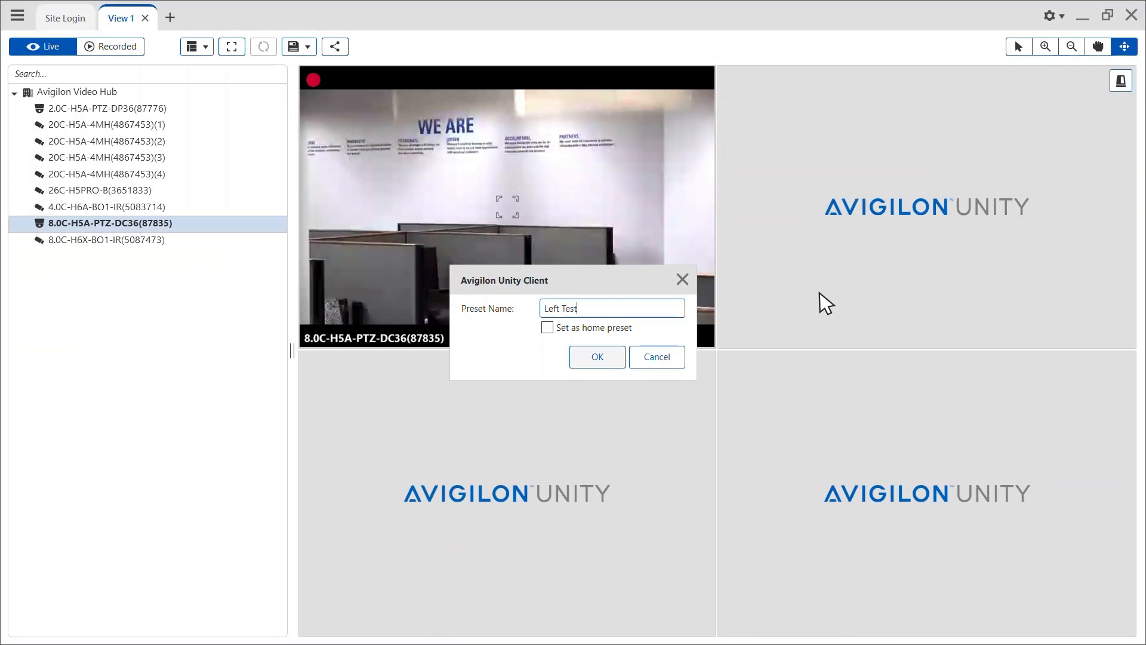
left_click(596, 357)
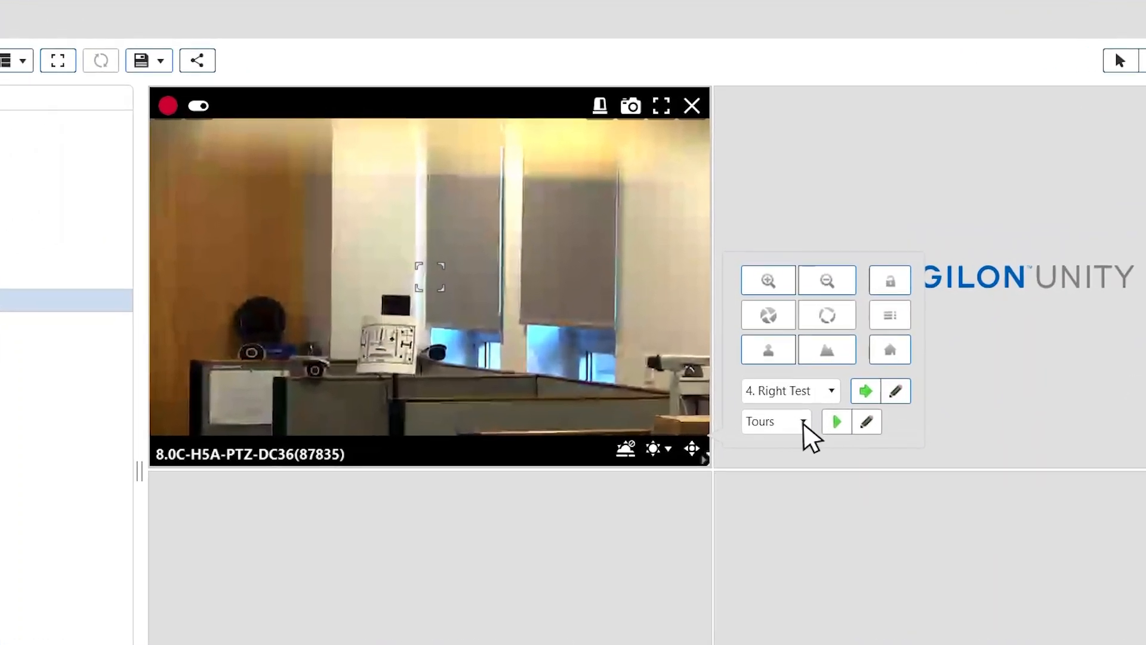
- Start a new tour in empty tour slot 3
left_click(803, 421)
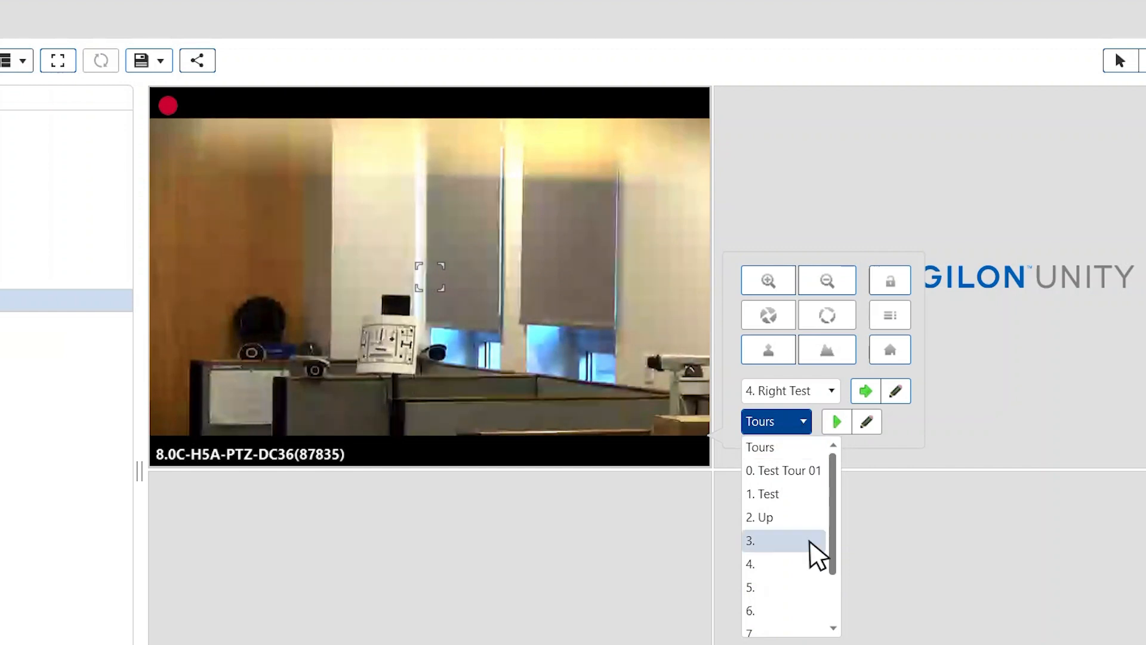
left_click(751, 540)
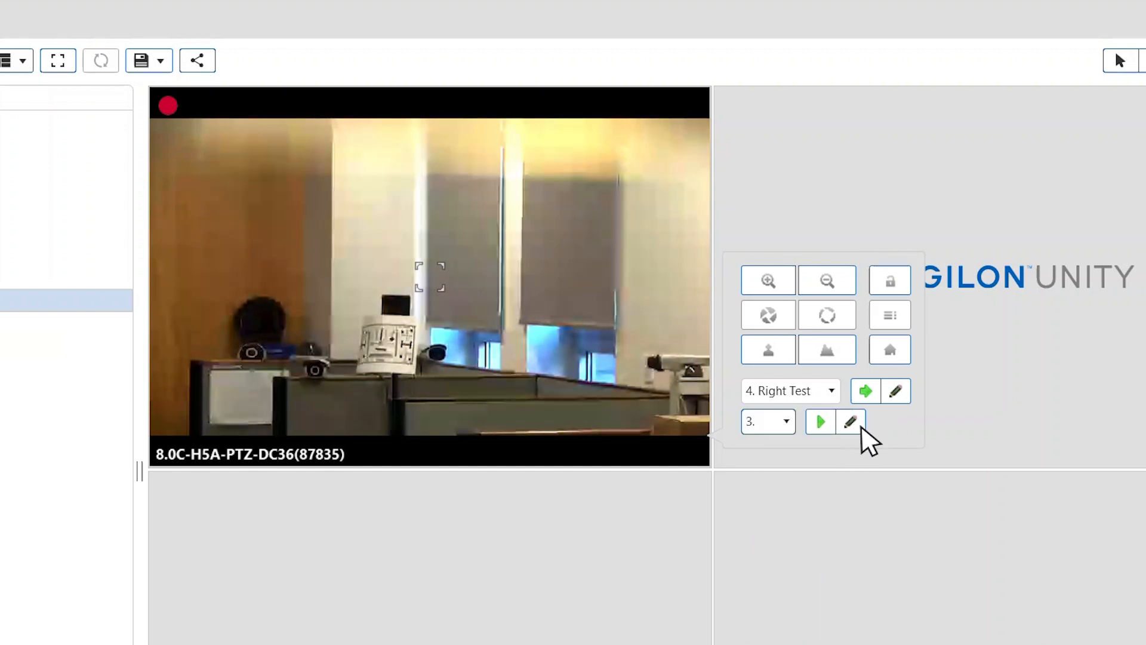
left_click(851, 422)
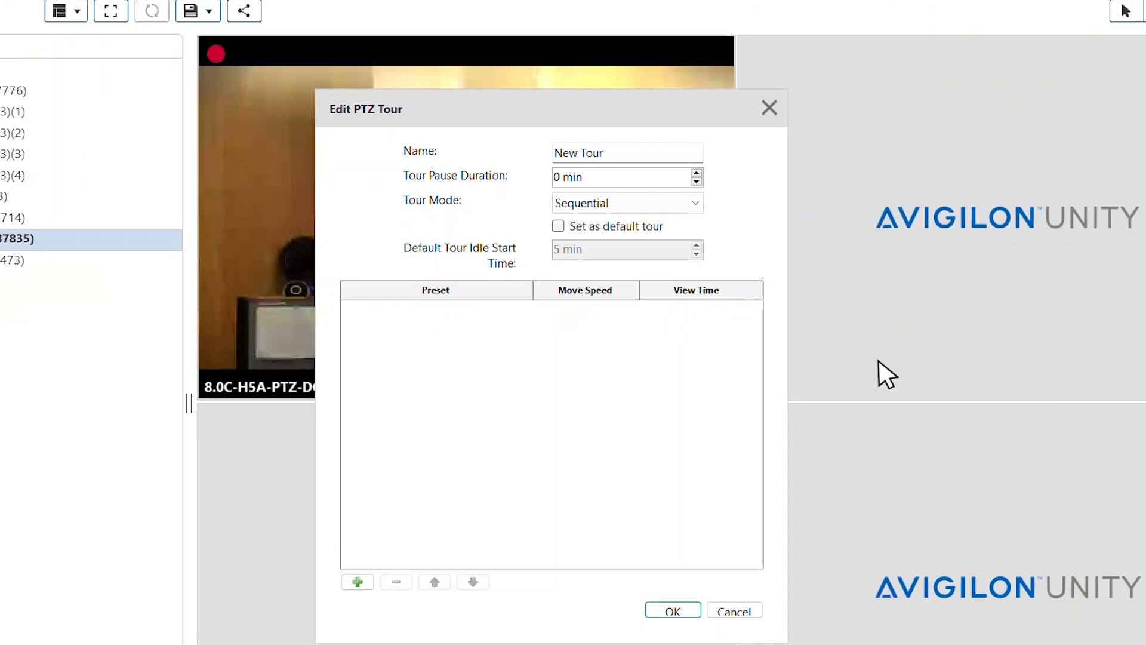
- Name it 'Desk Tour' with 1 min pause, Sequential mode, default tour, 1 min idle start
type("Desk Tour")
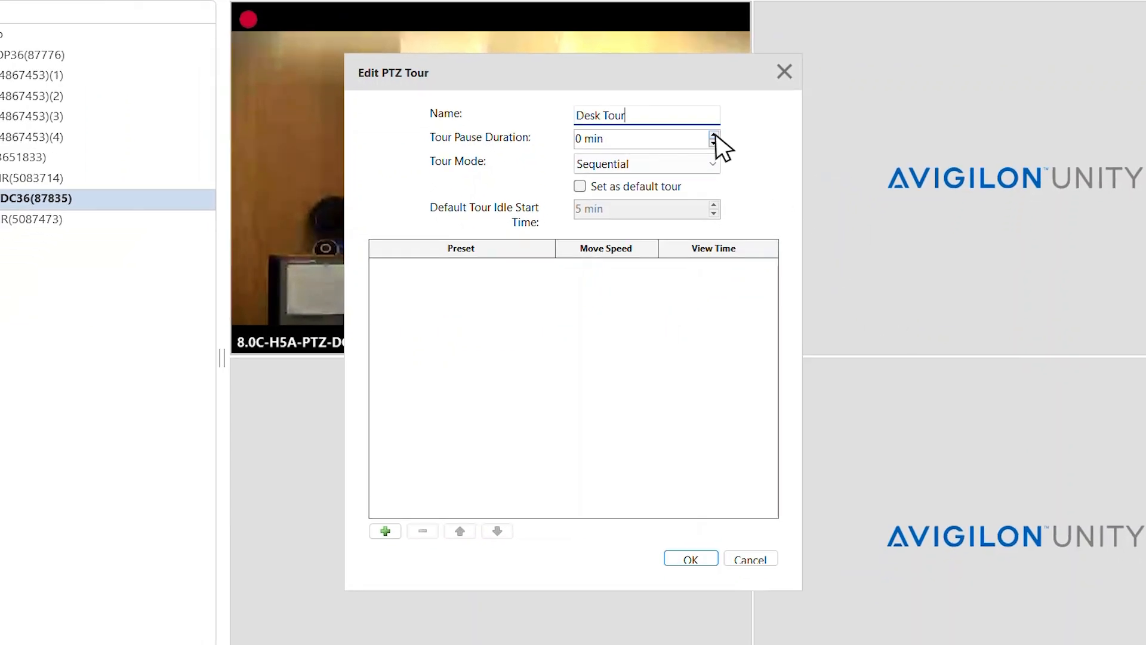
left_click(713, 134)
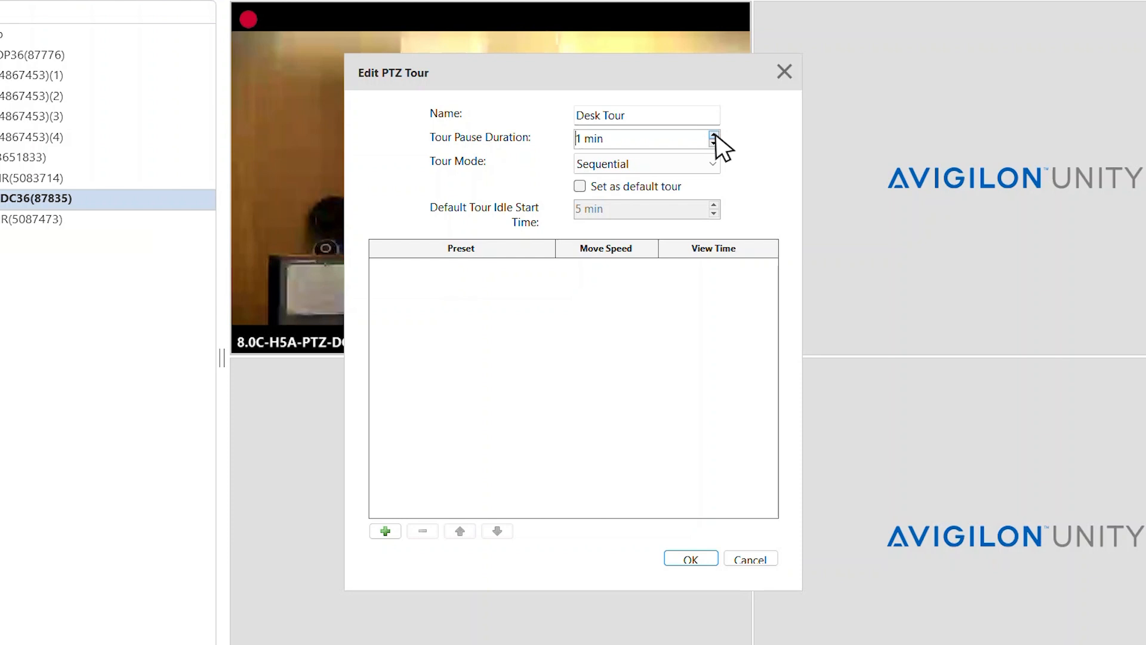
mouse_move(721, 177)
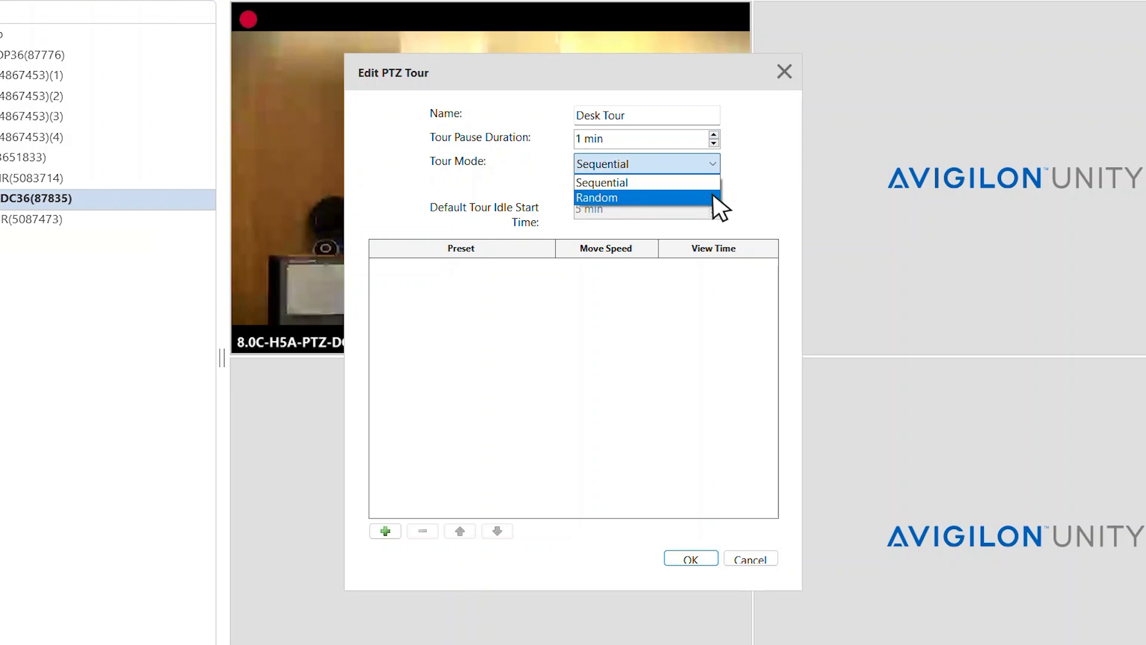
mouse_move(714, 185)
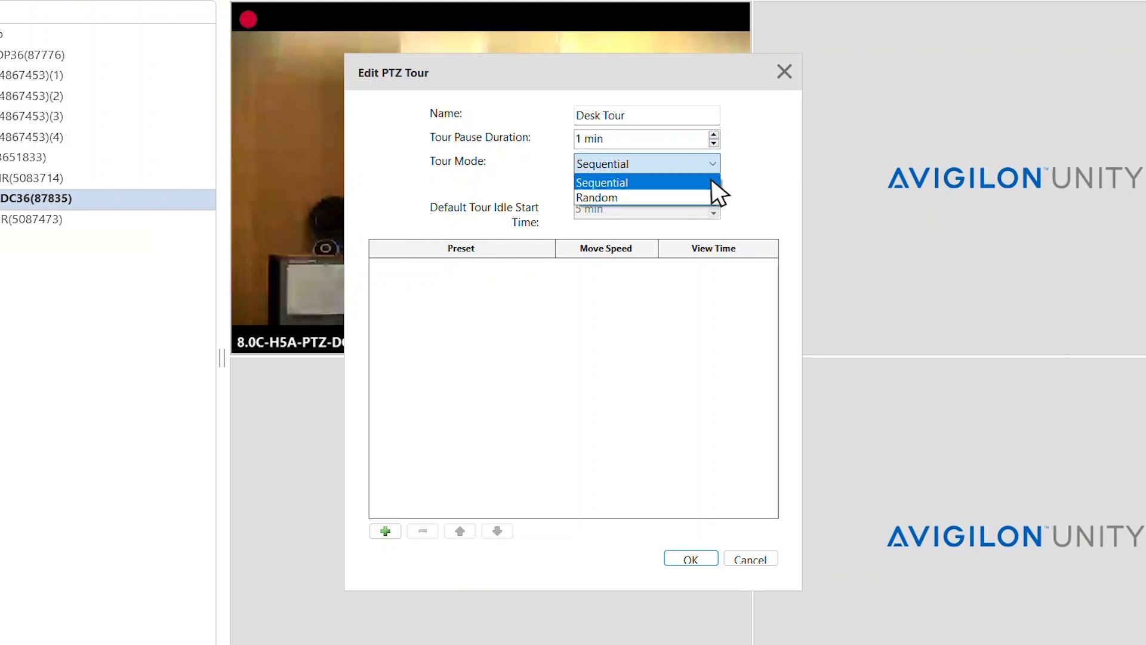
left_click(600, 181)
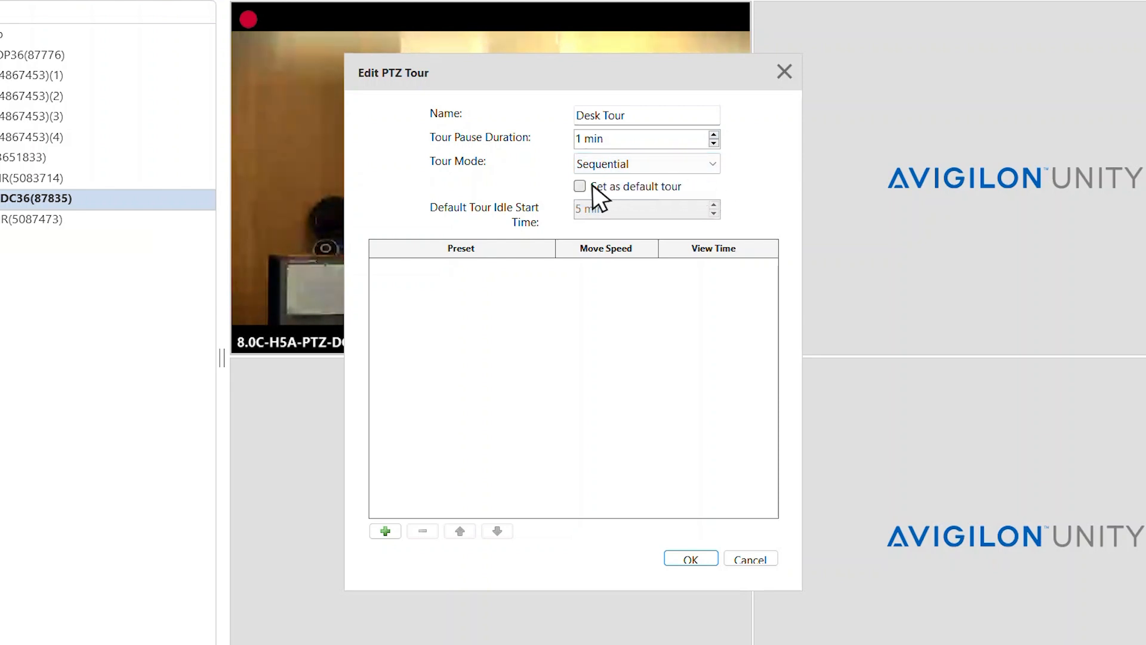
left_click(579, 187)
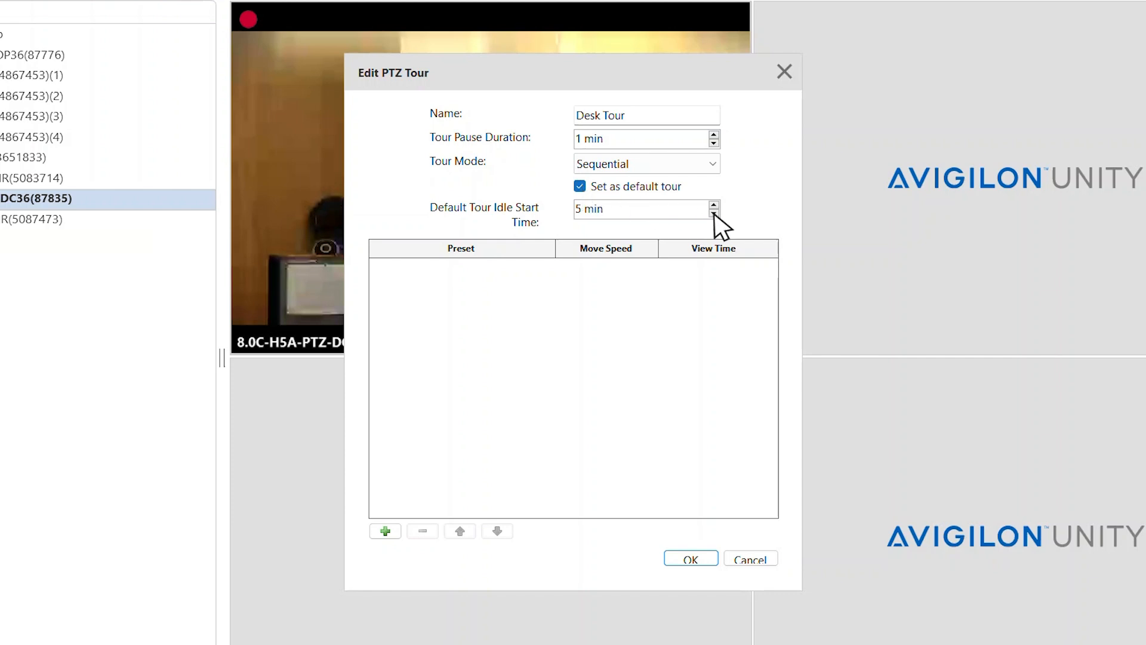
left_click(713, 212)
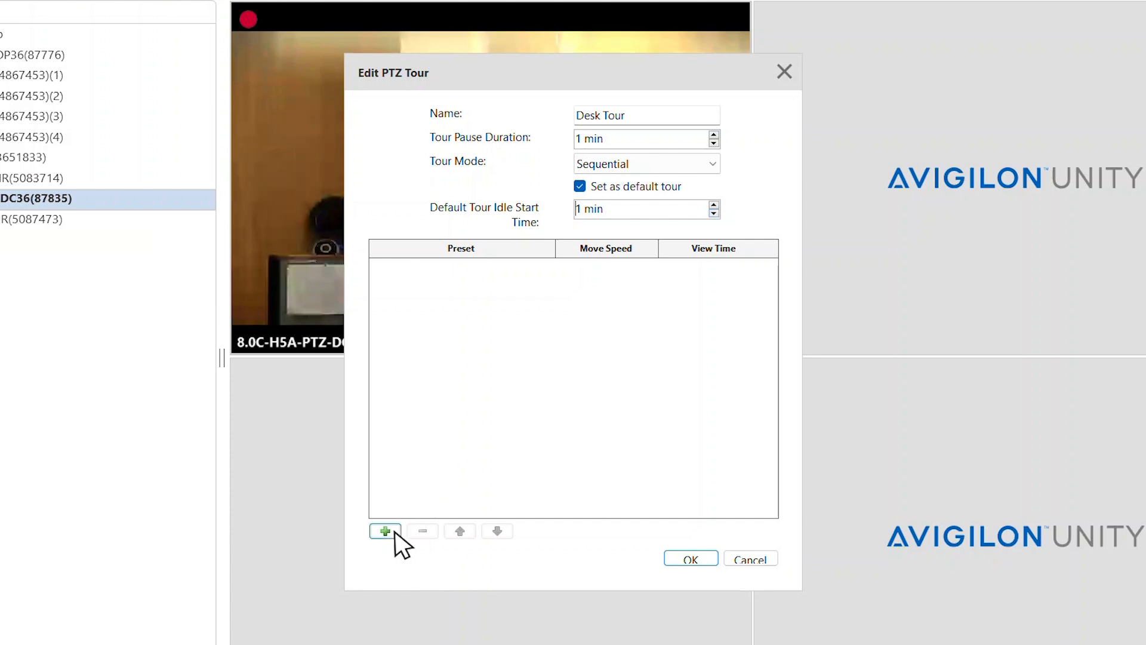
- Add a Left Test step at 75% move speed and 15 sec view time, then two more preset steps
left_click(385, 530)
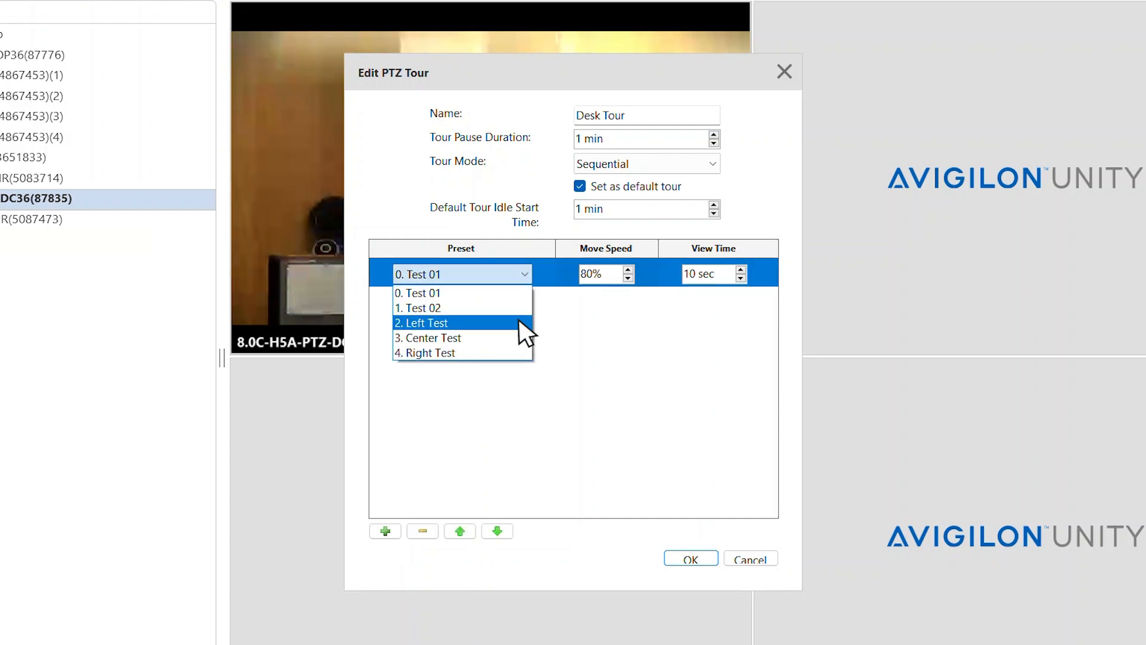
left_click(430, 323)
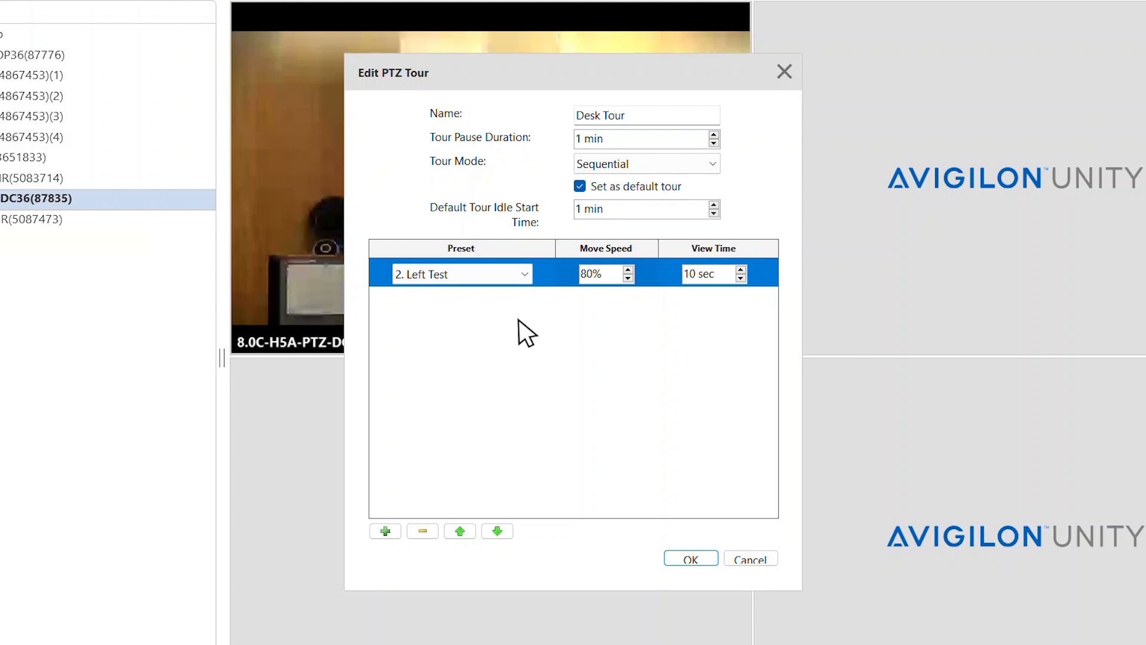
left_click(599, 274)
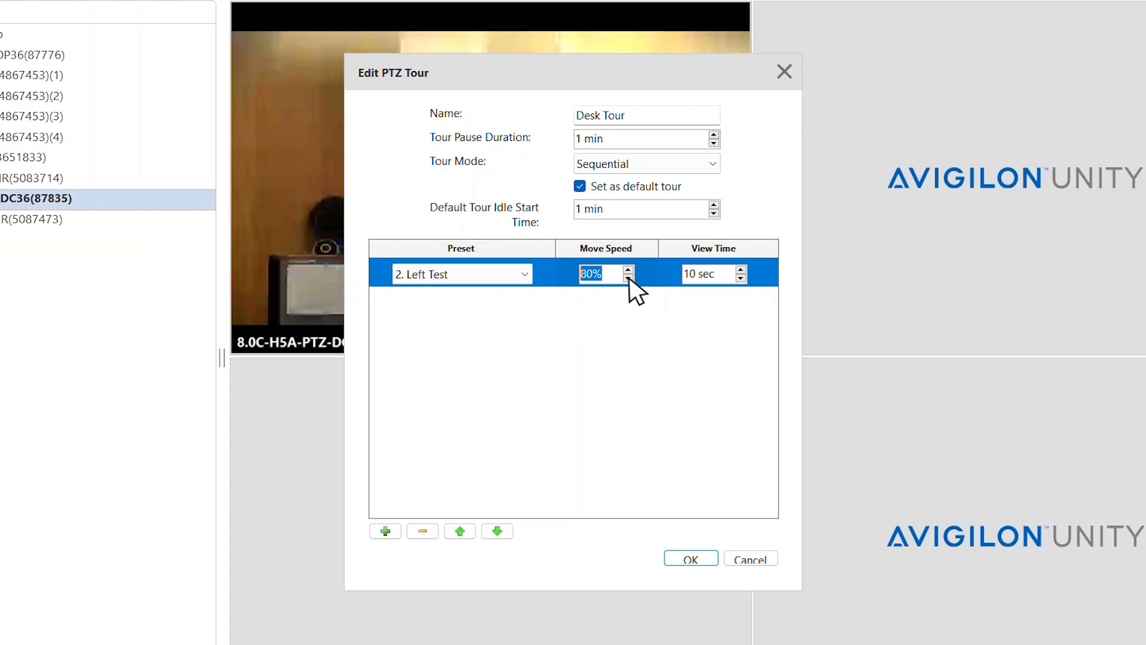
left_click(628, 278)
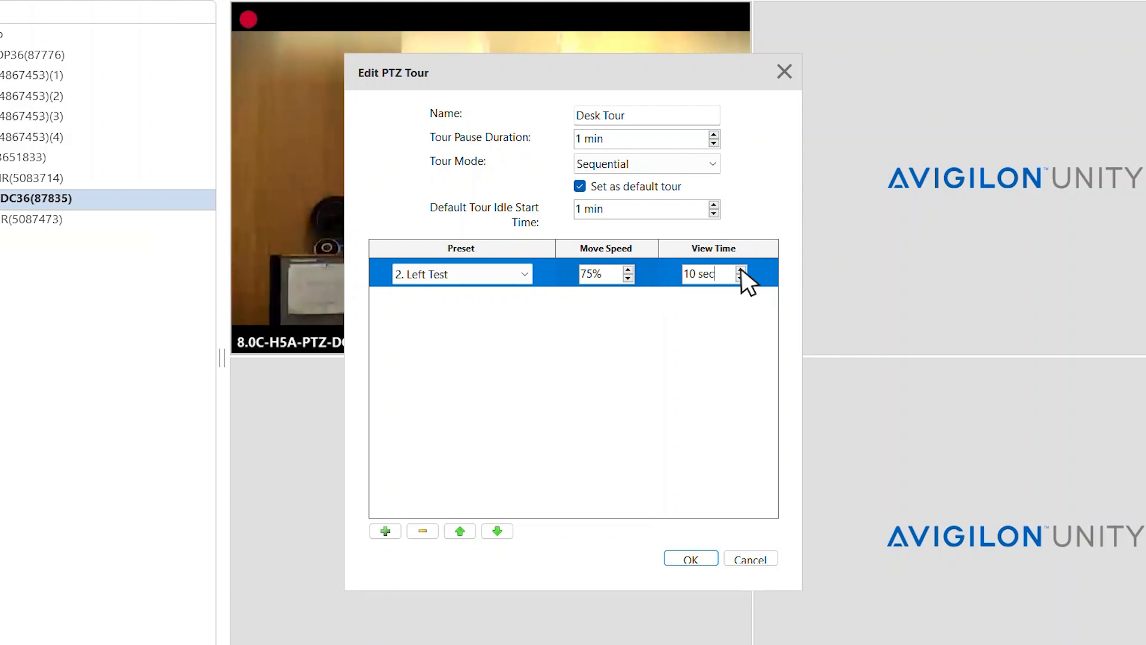
left_click(740, 270)
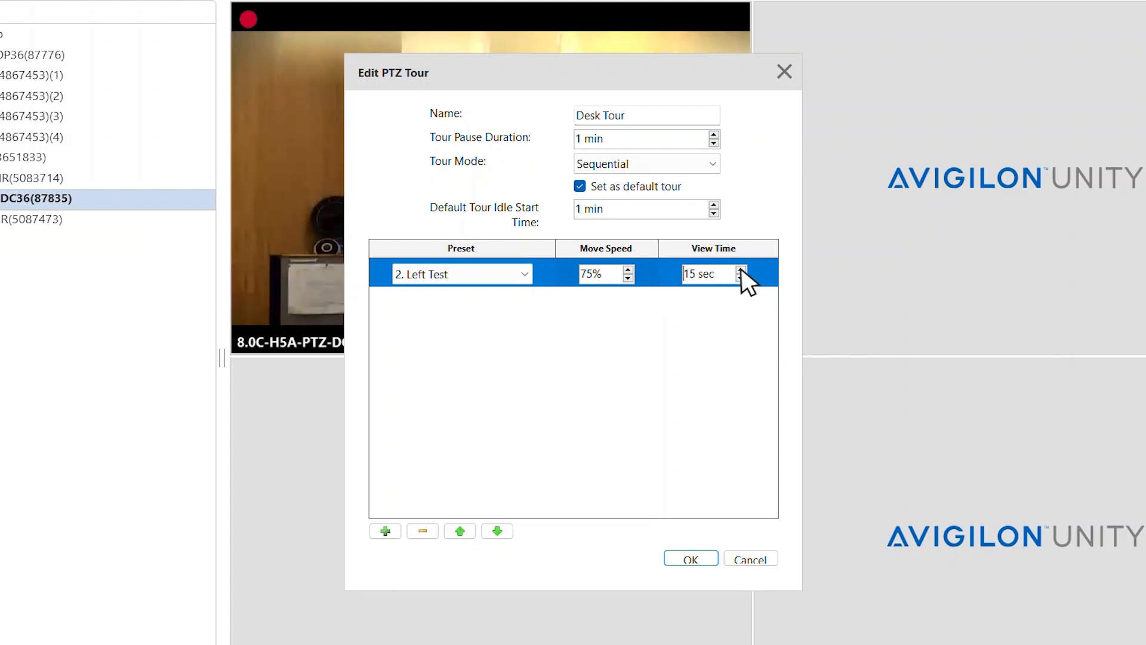
mouse_move(446, 511)
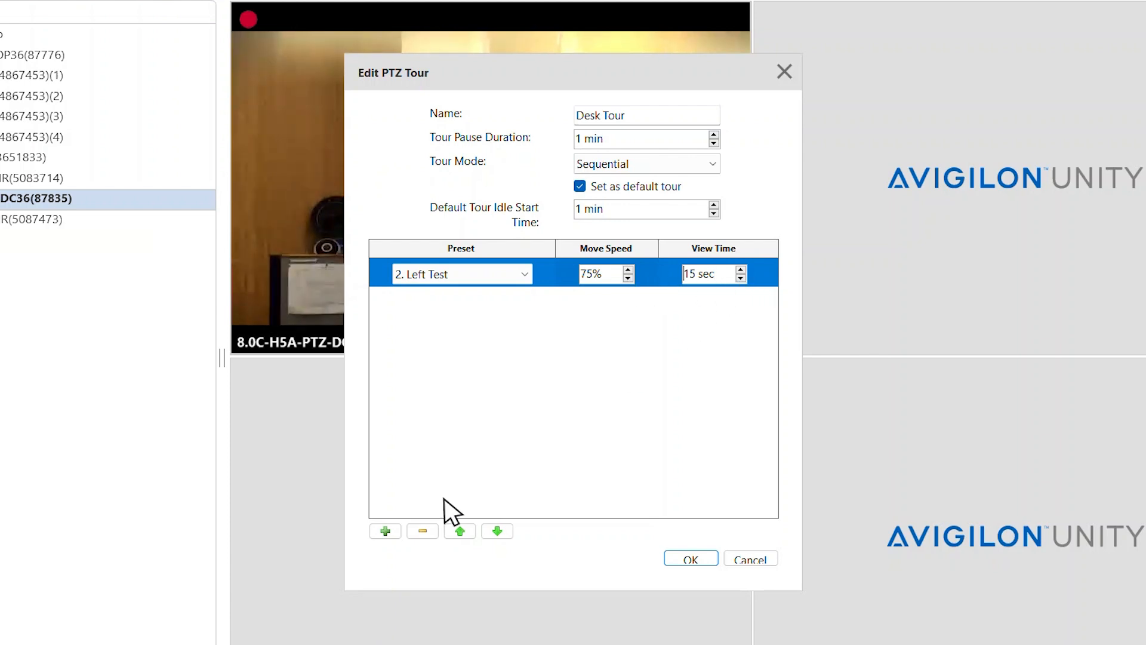
left_click(384, 531)
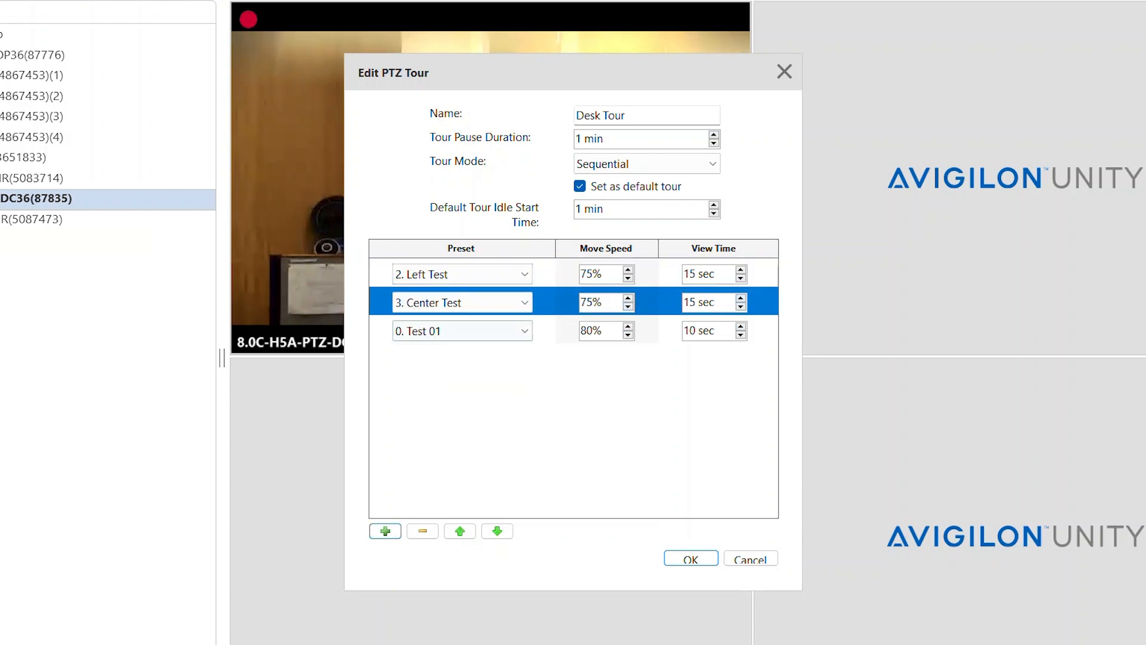
left_click(384, 530)
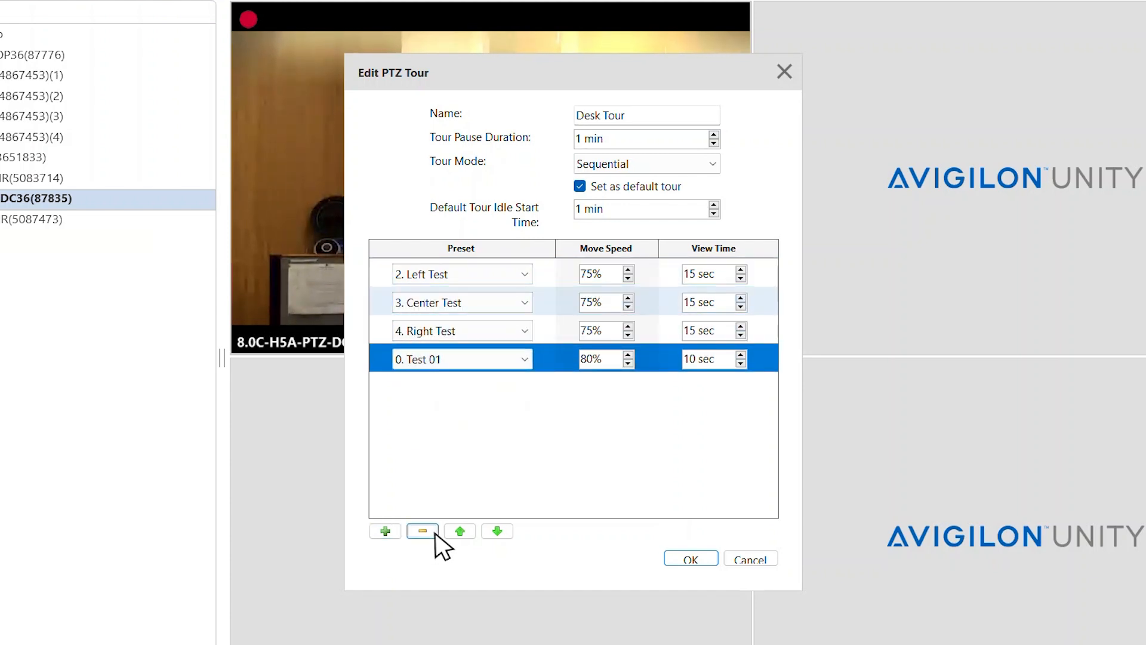
- Remove the Test 01 step, move Center Test to the front, and save Desk Tour
left_click(421, 530)
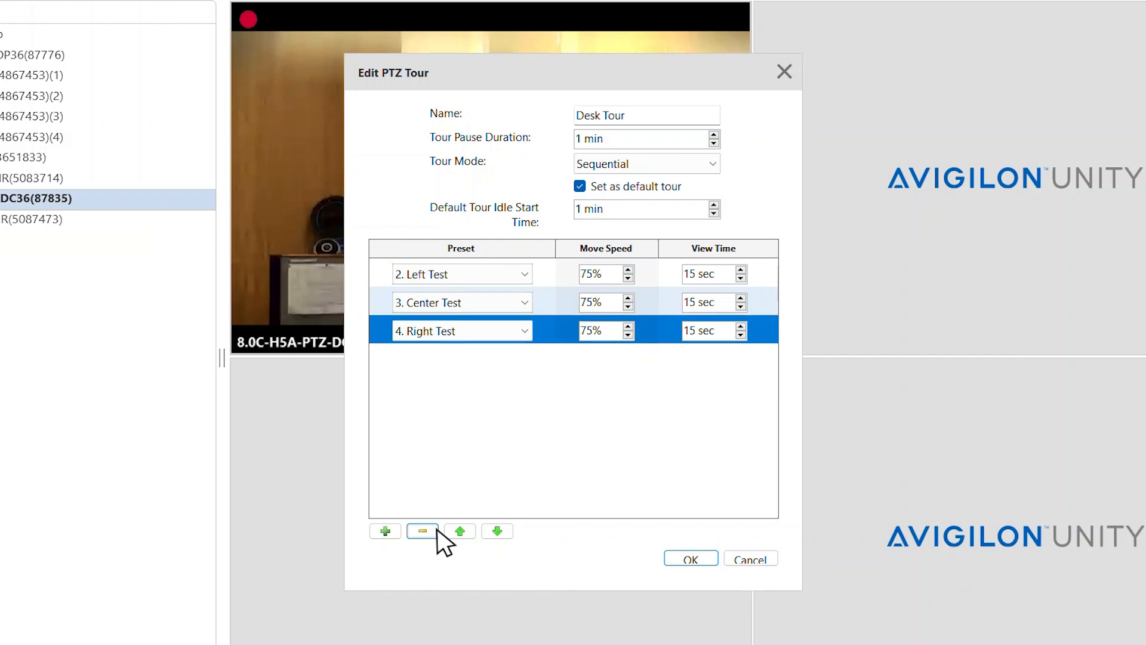
left_click(460, 530)
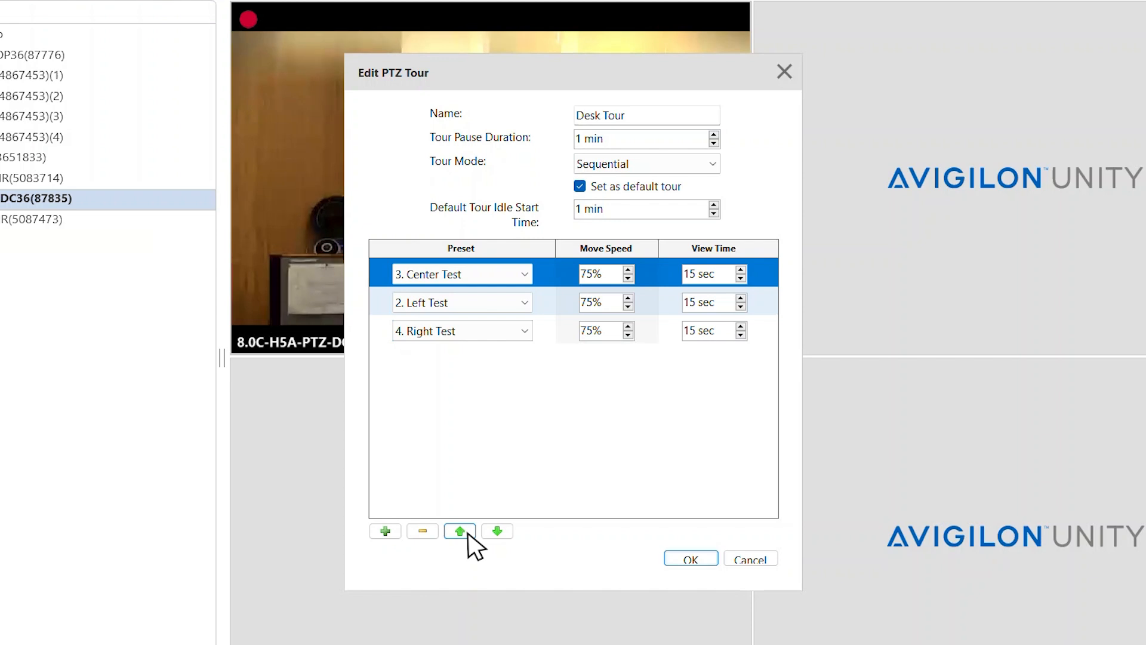
left_click(690, 559)
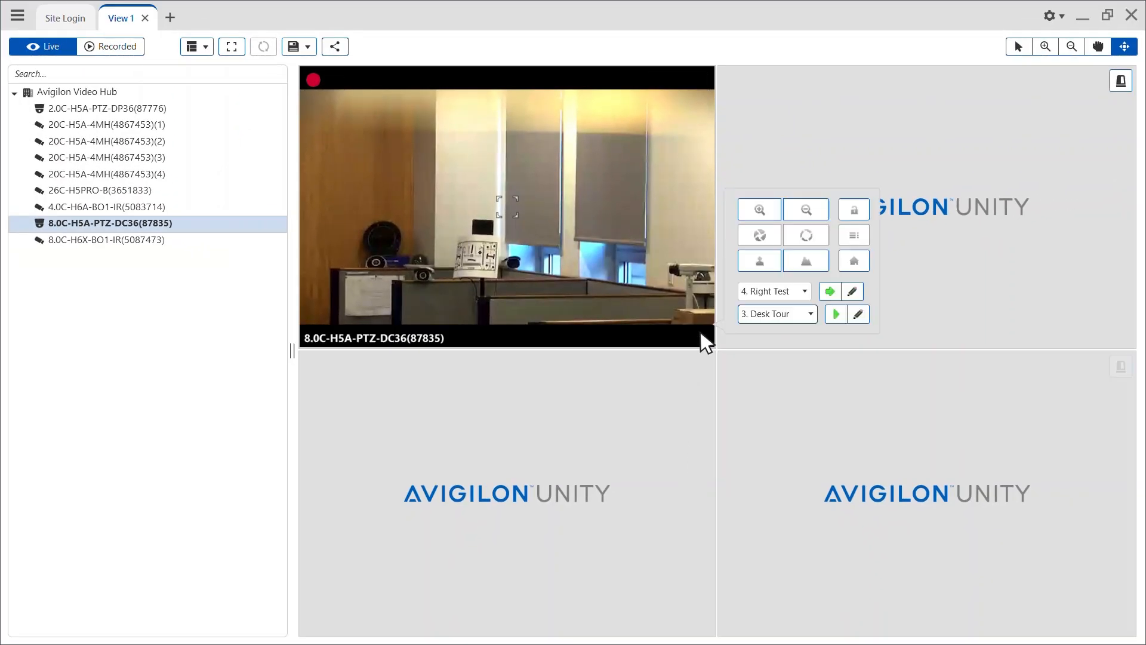
- Play the saved Desk Tour so the camera sweeps across the office
left_click(836, 314)
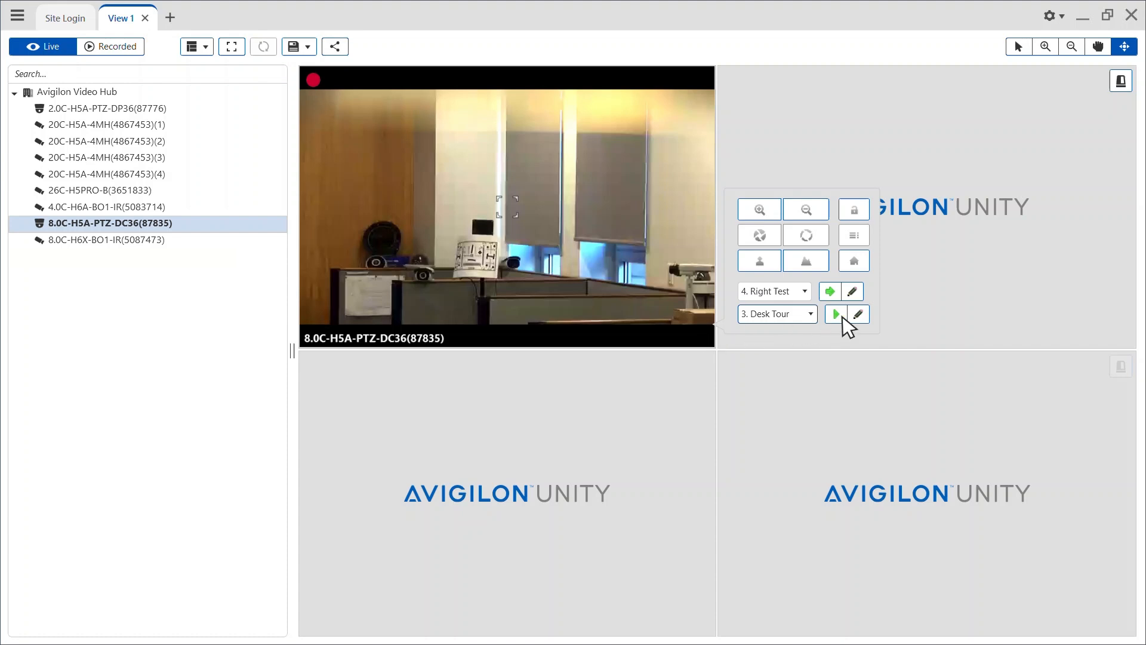
left_click(836, 314)
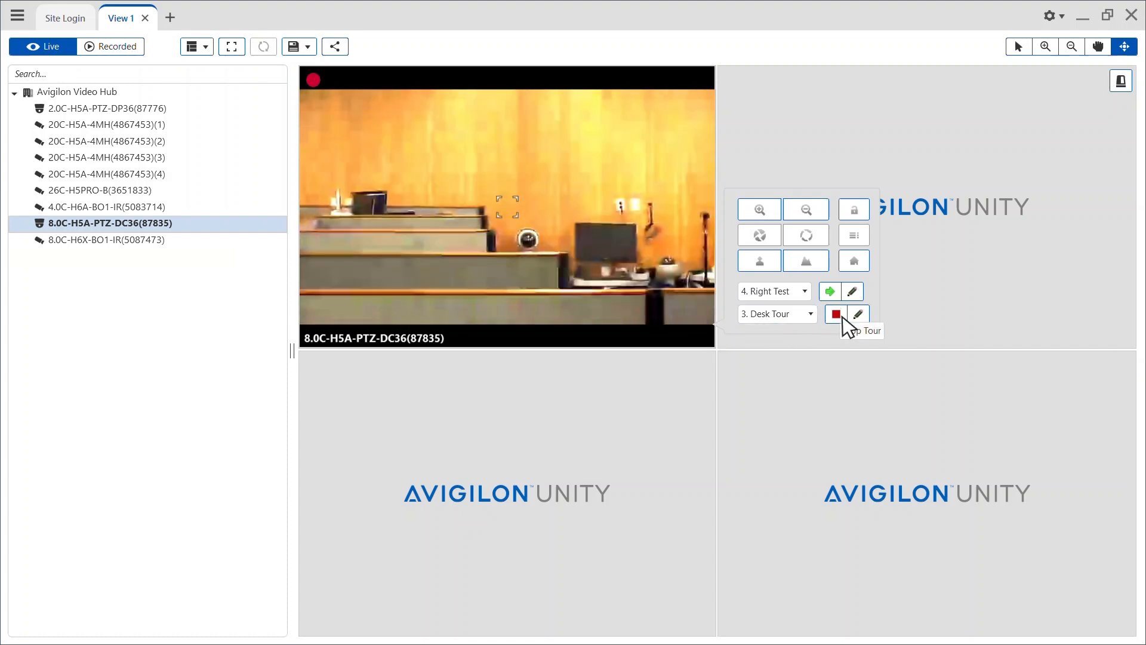